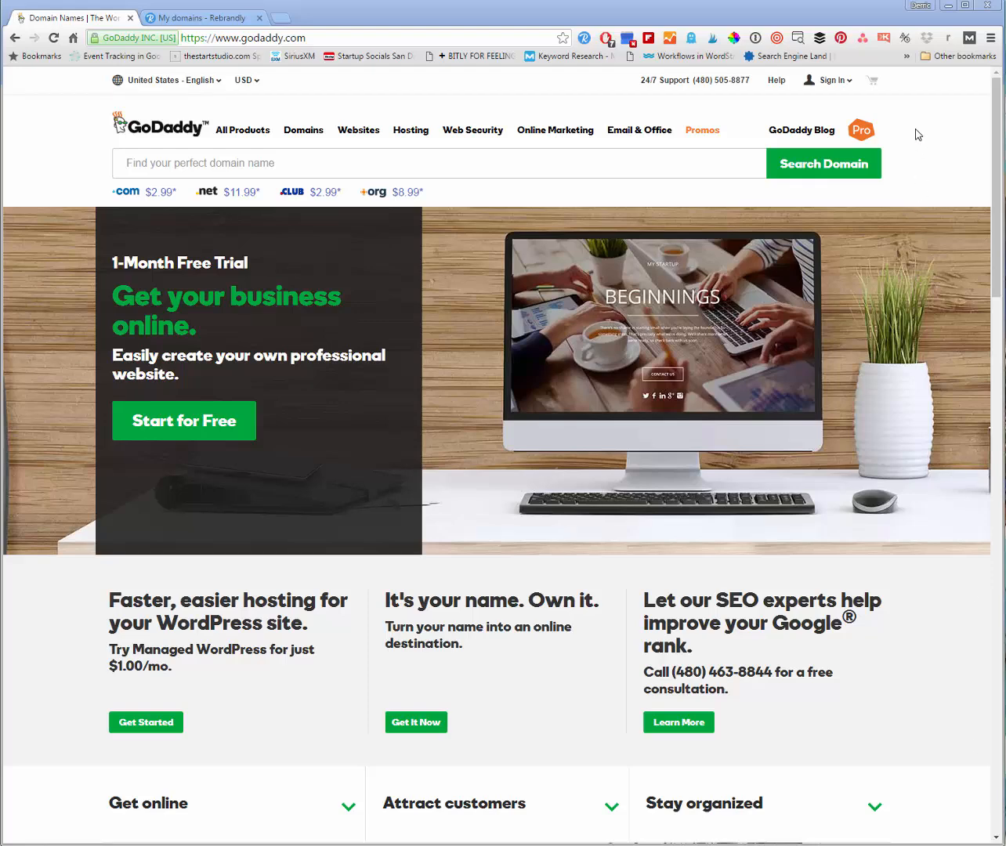
pyautogui.moveTo(930, 120)
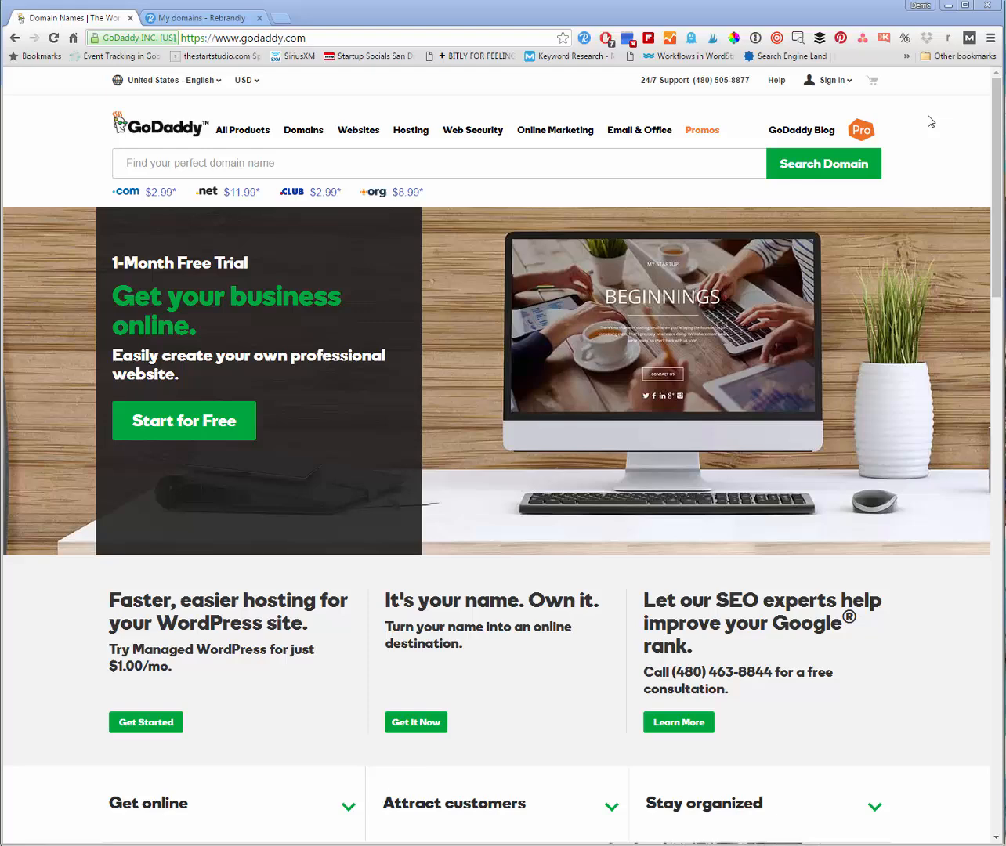
pyautogui.moveTo(800, 87)
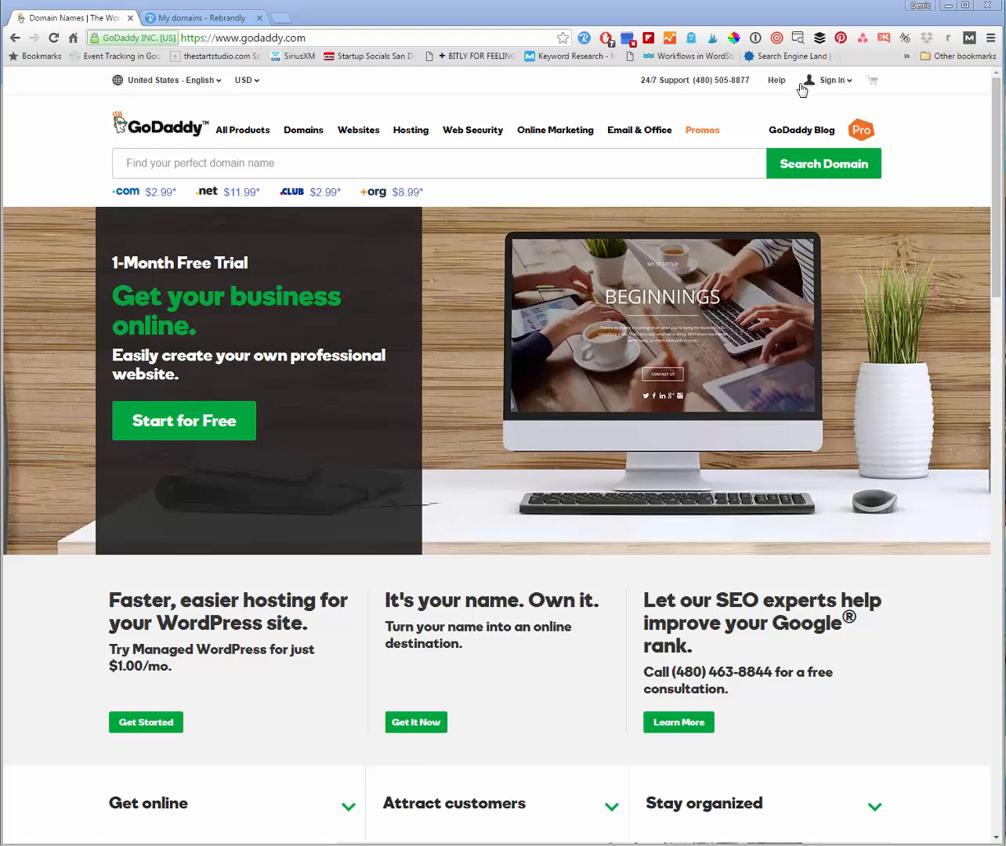
# - Sign in to GoDaddy and open DNS Management for derrichaynie.com
pyautogui.click(826, 80)
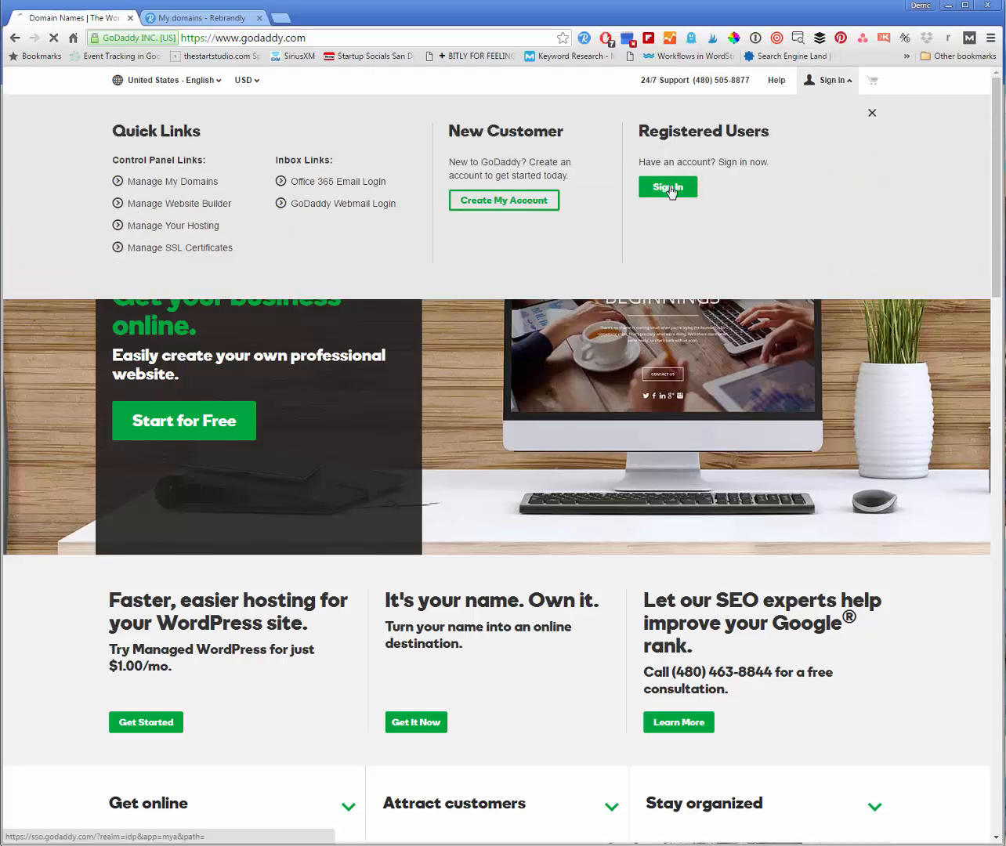
pyautogui.click(667, 186)
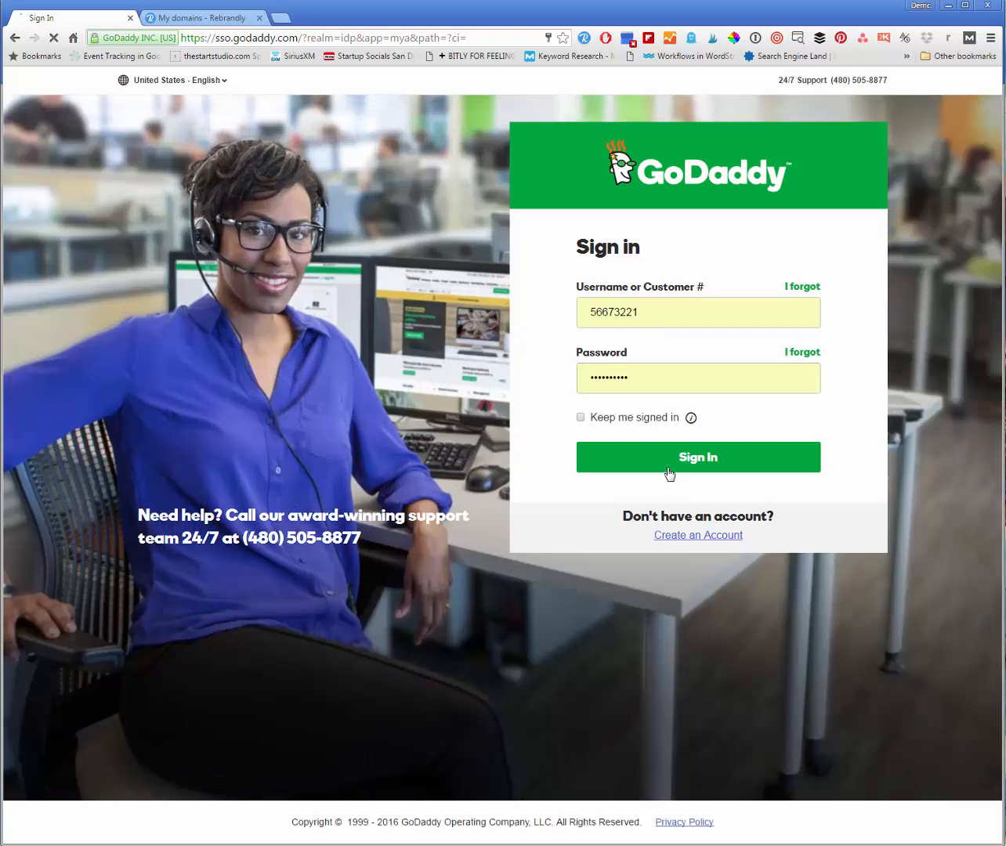
pyautogui.click(697, 457)
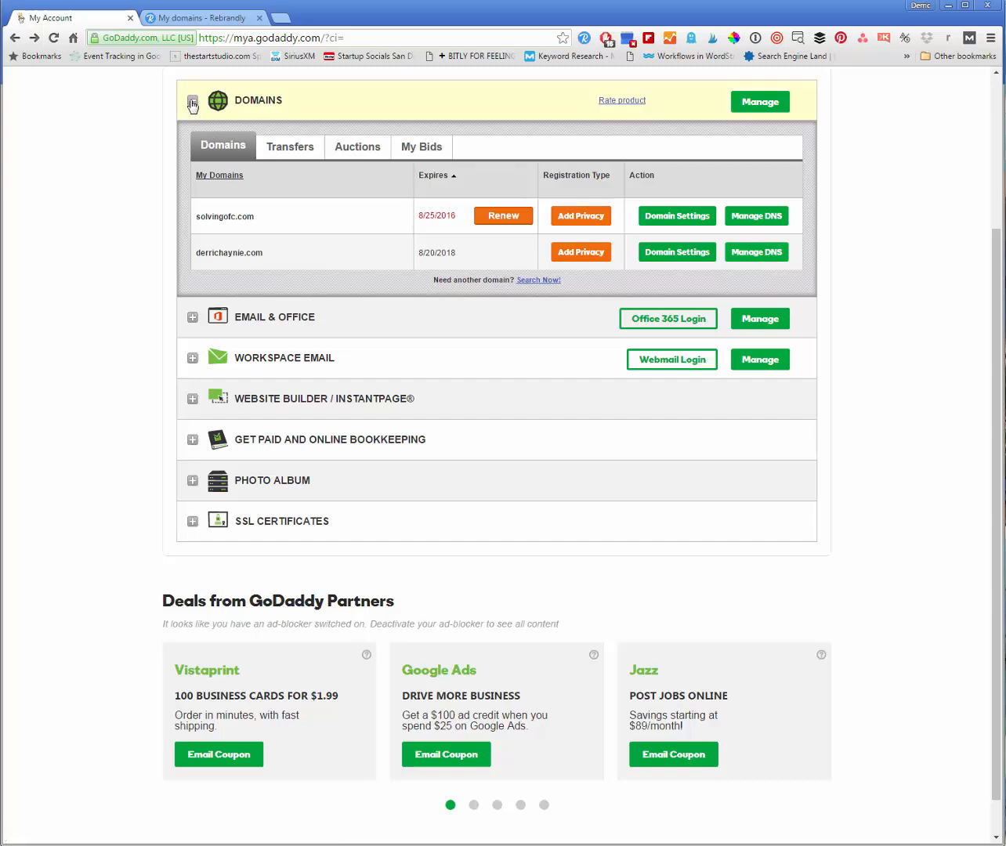
pyautogui.click(754, 252)
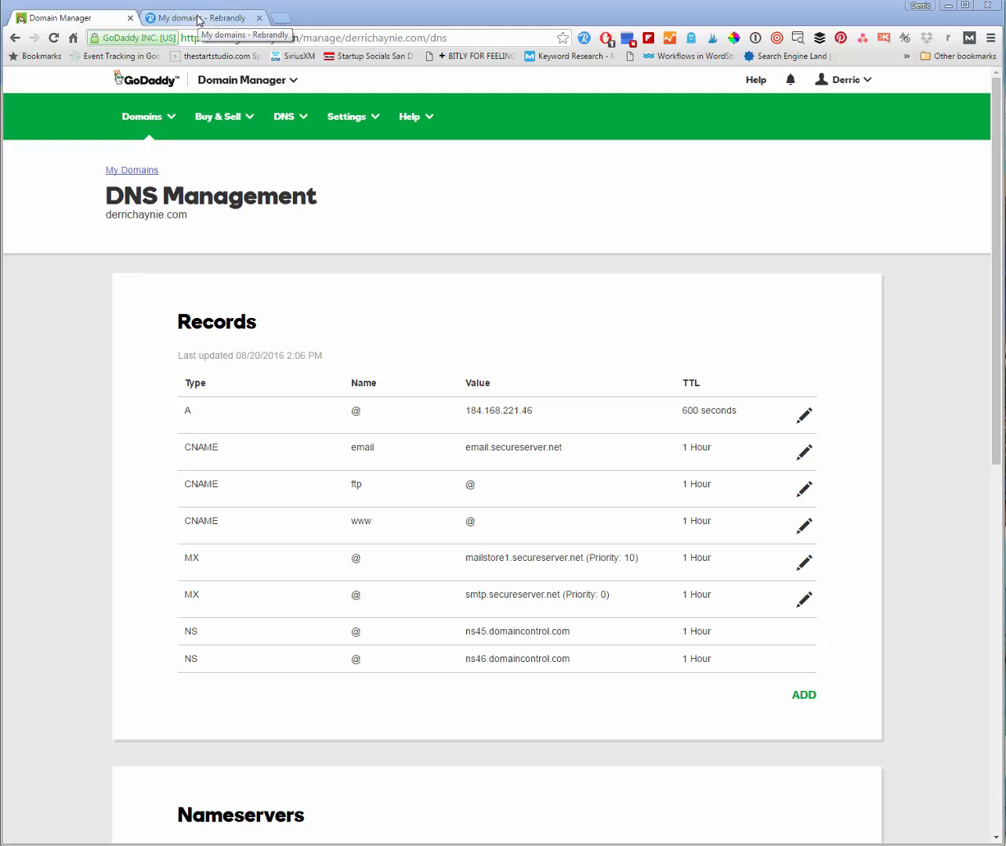
# - Add derrichaynie.com in Rebrandly as an owned spare domain to get its A and CNAME values
pyautogui.click(200, 18)
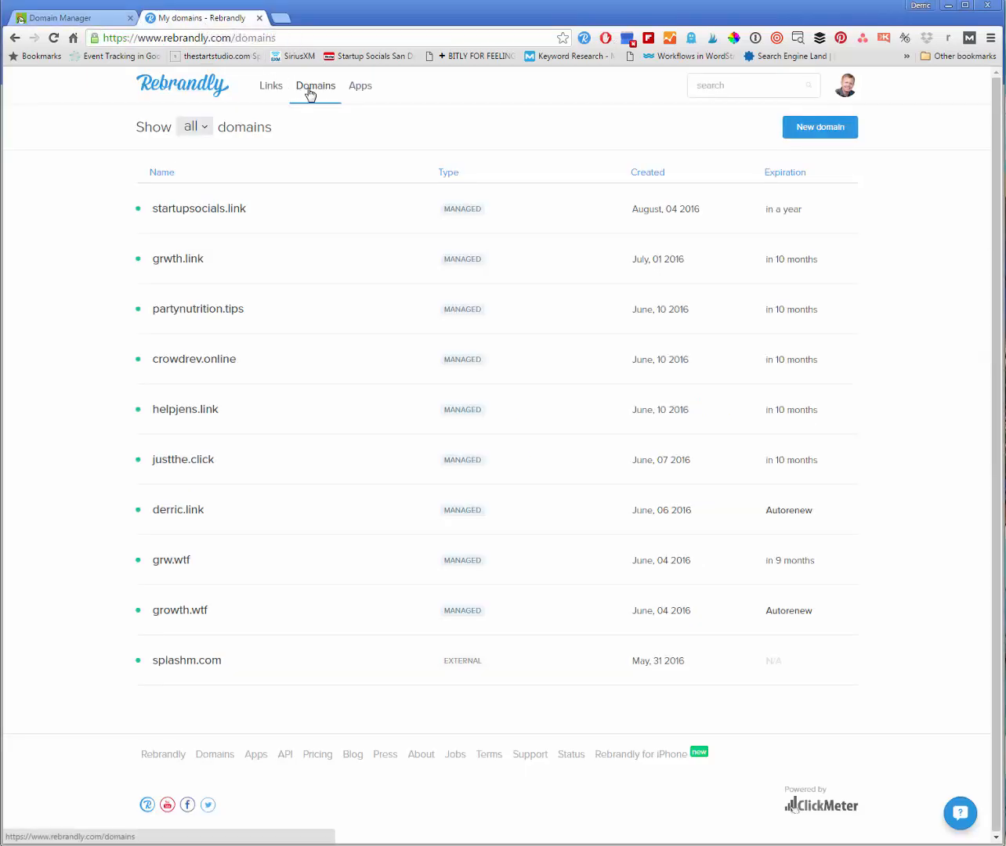
pyautogui.click(819, 127)
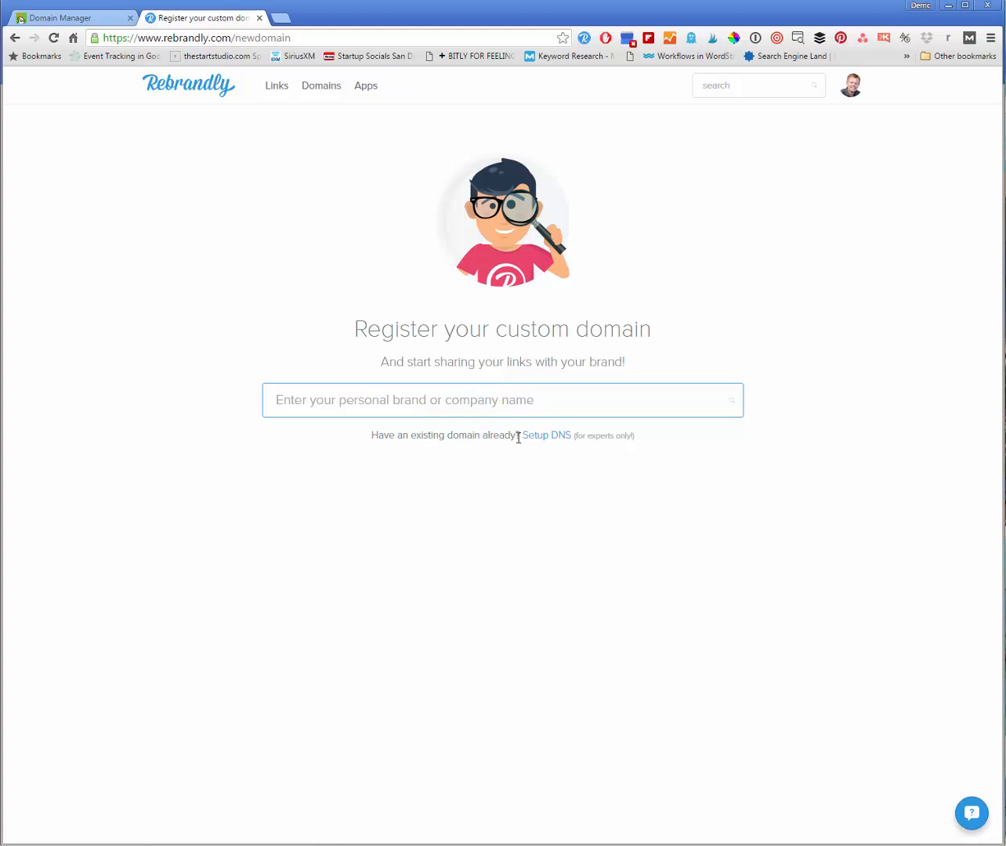
pyautogui.click(546, 434)
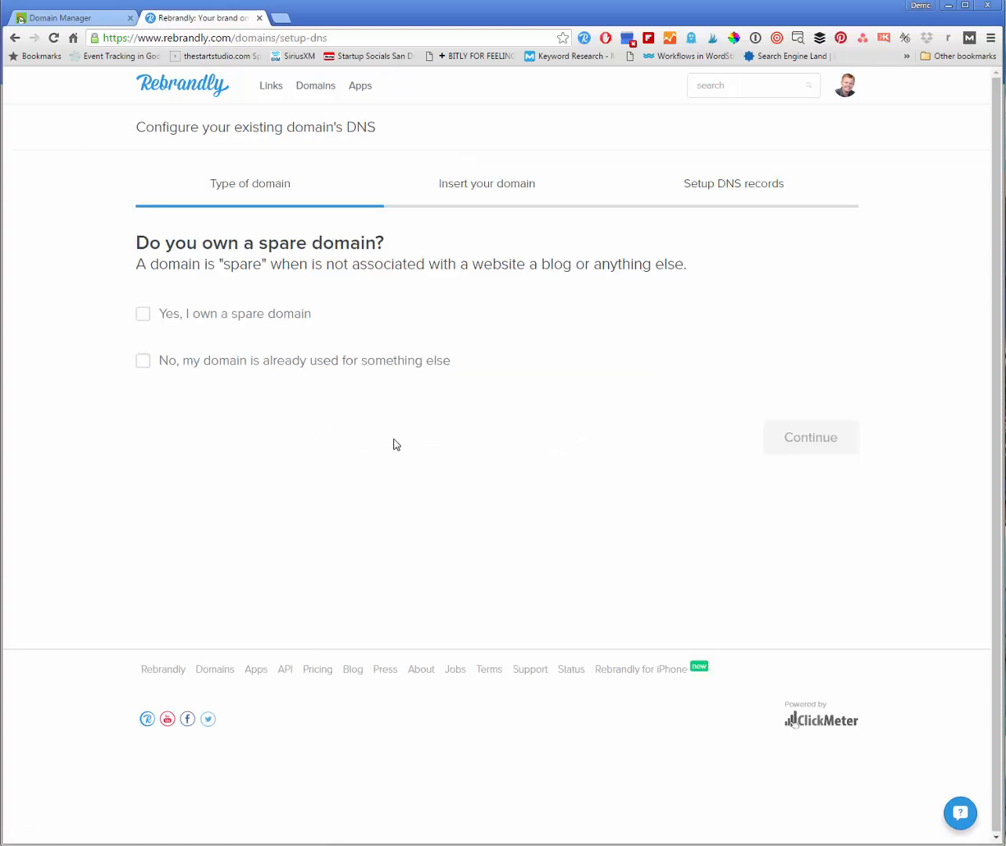
pyautogui.click(143, 313)
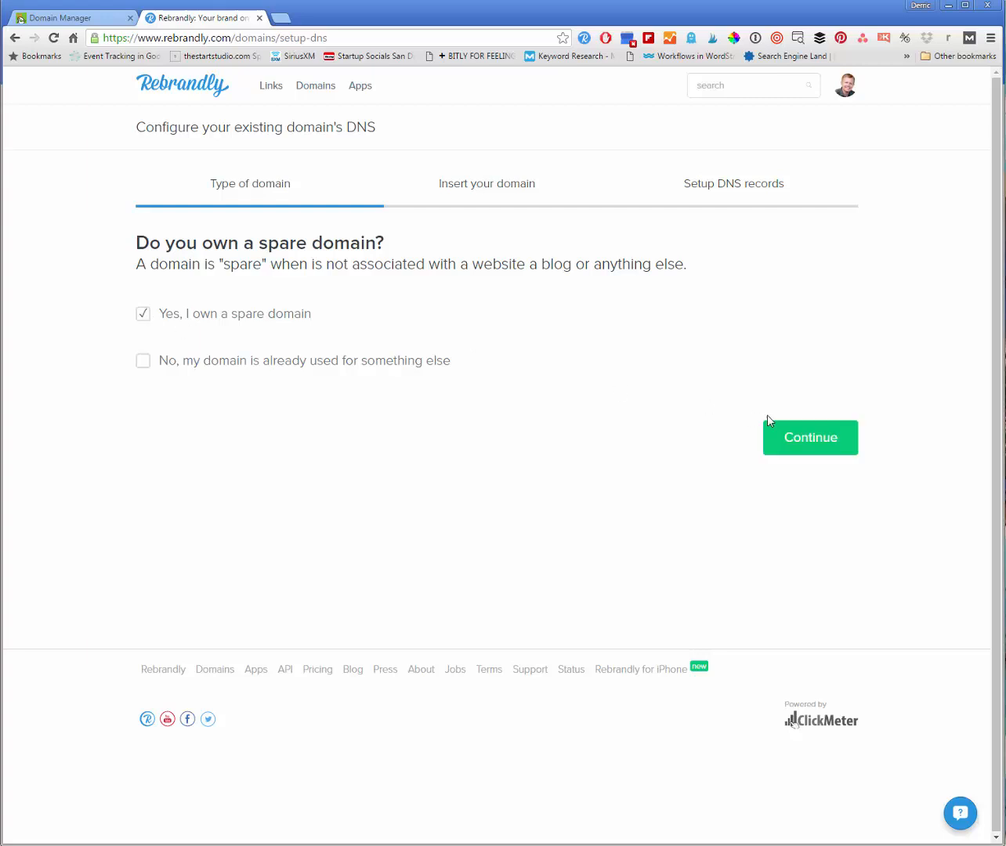
pyautogui.click(810, 437)
pyautogui.write('f')
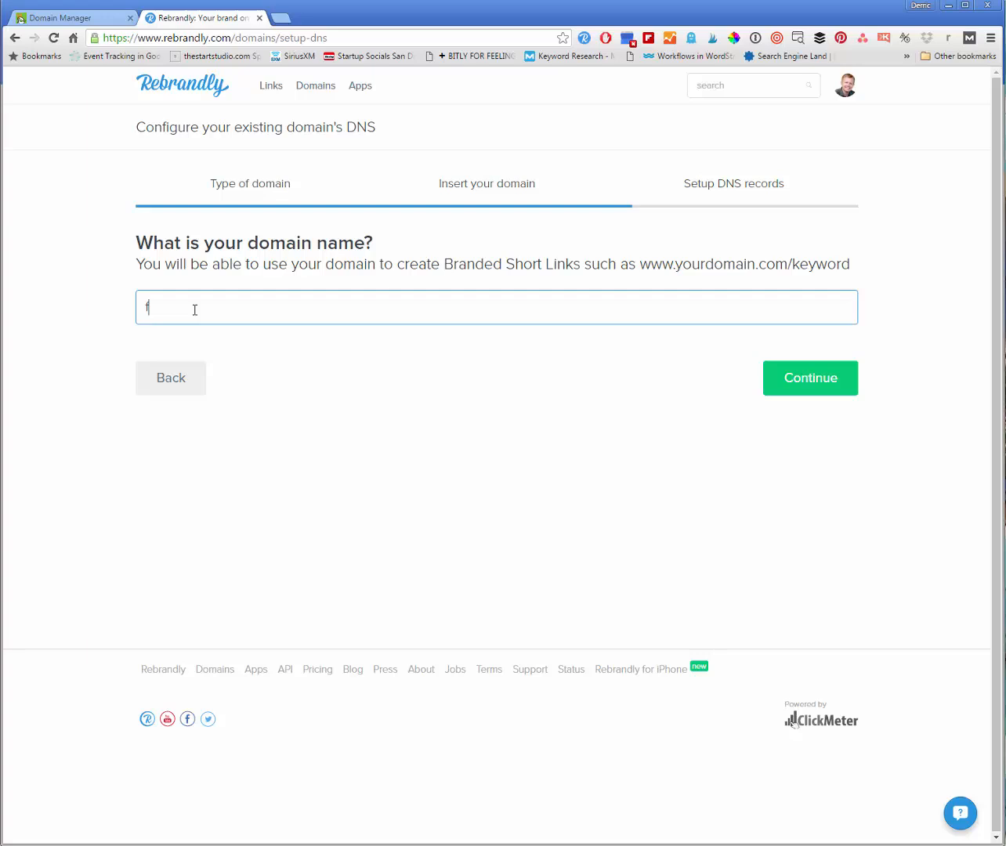
pyautogui.write('derrichaynie.com')
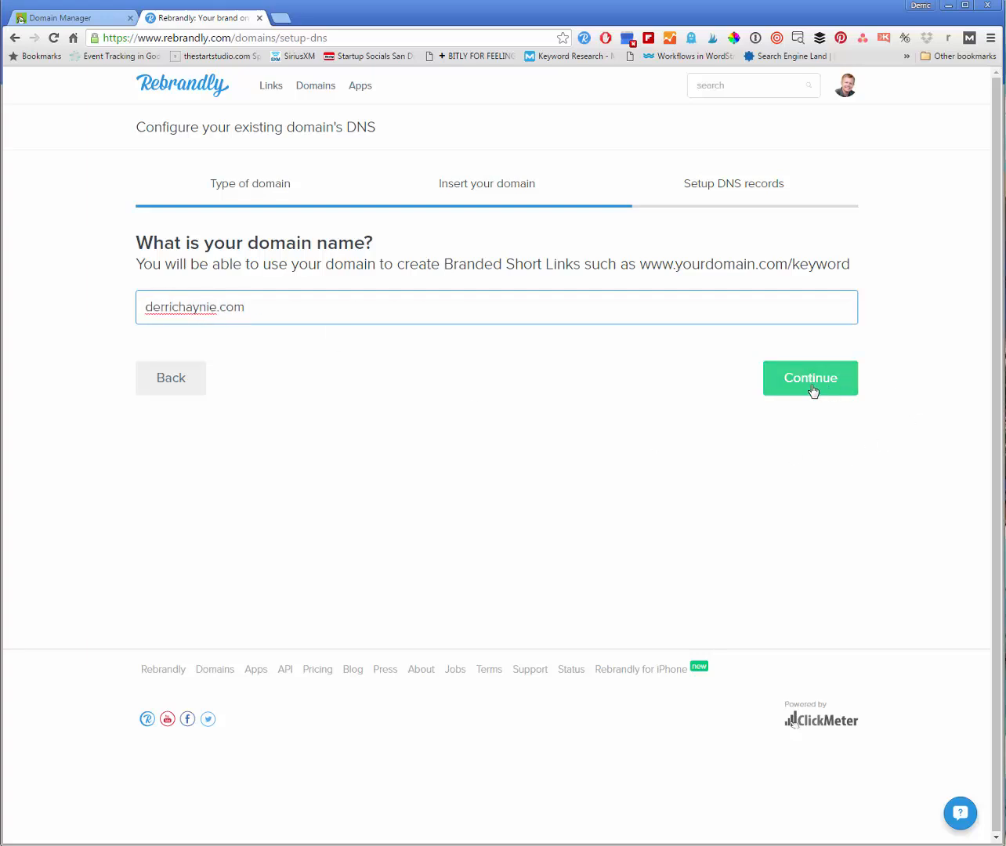
pyautogui.click(810, 378)
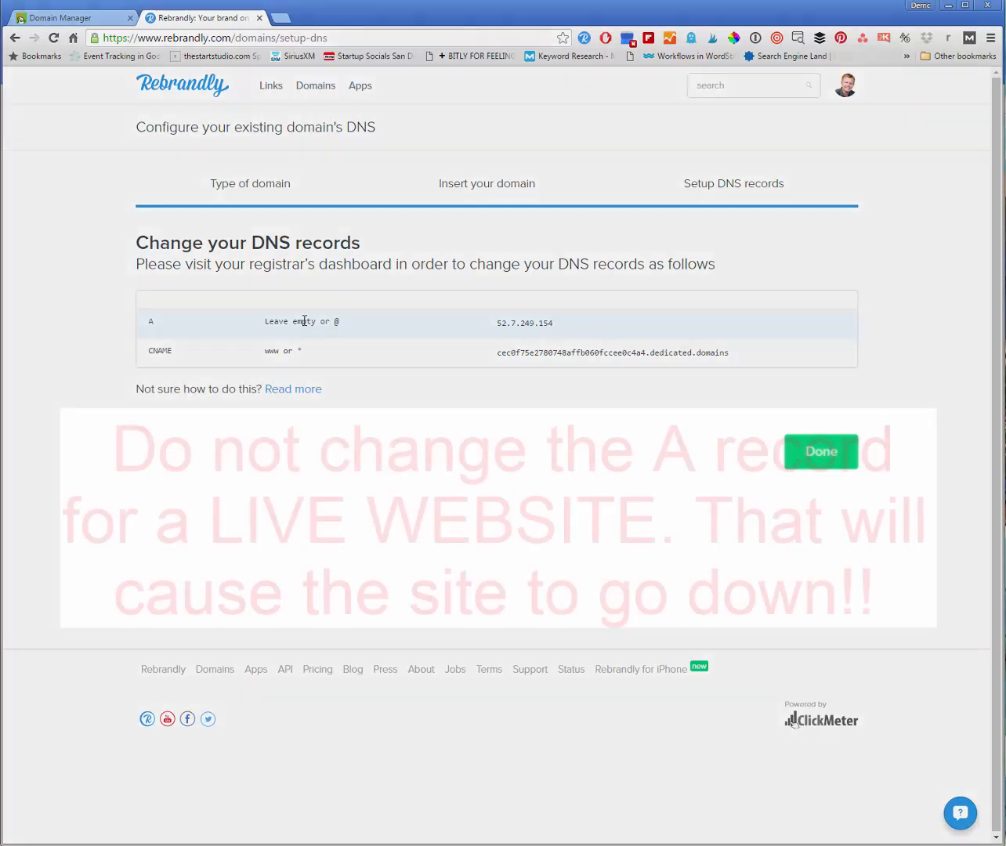
# - Return to GoDaddy's derrichaynie.com DNS records from the Rebrandly setup page
pyautogui.click(821, 451)
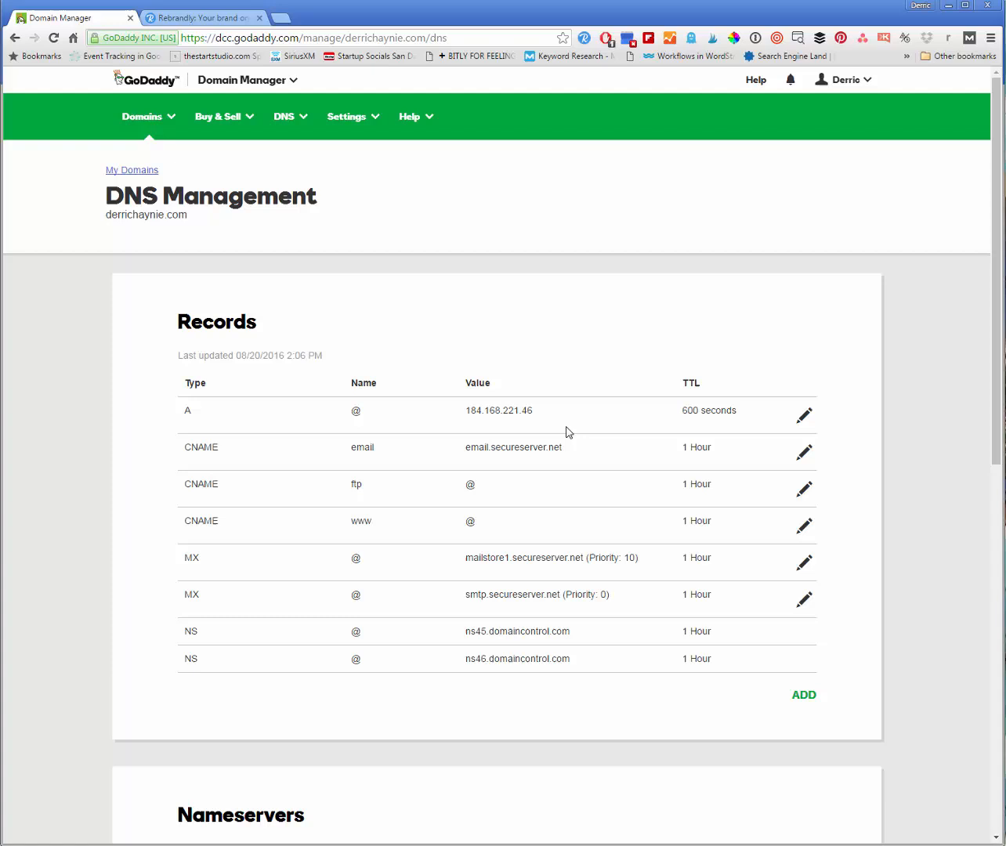
# - Point the @ A record to 52.7.249.154, save it, then view Rebrandly's CNAME value
pyautogui.click(803, 415)
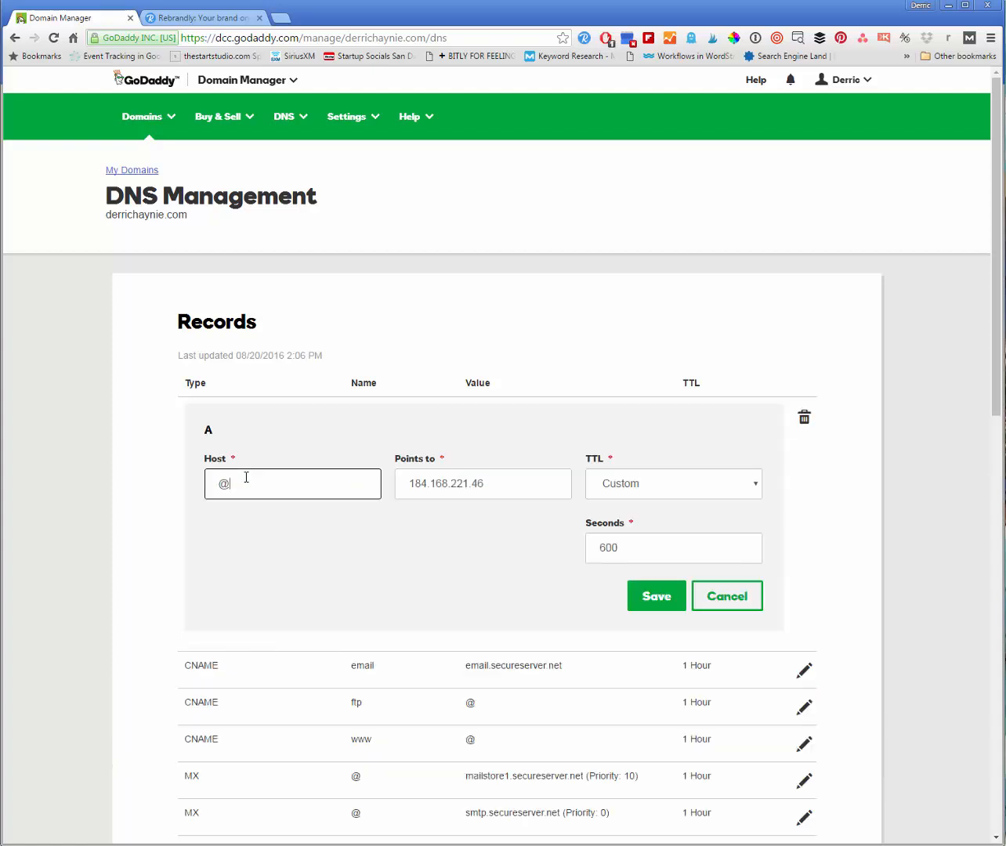
pyautogui.click(482, 484)
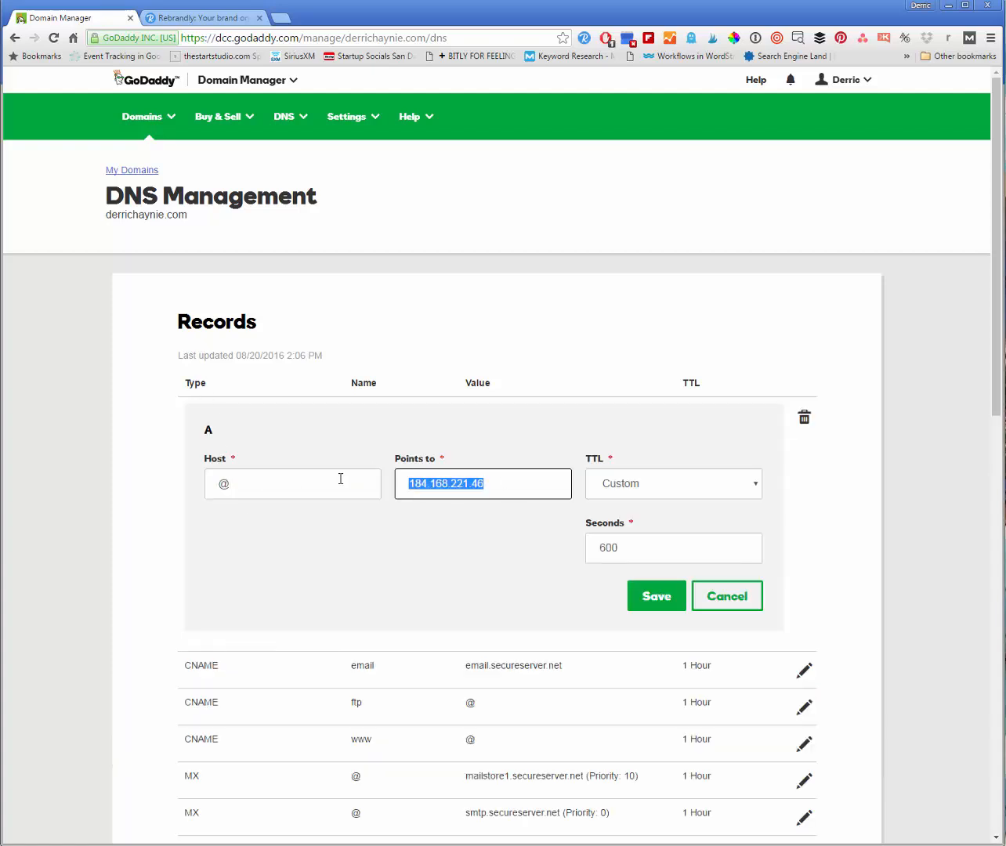
pyautogui.write('52.7.249.154')
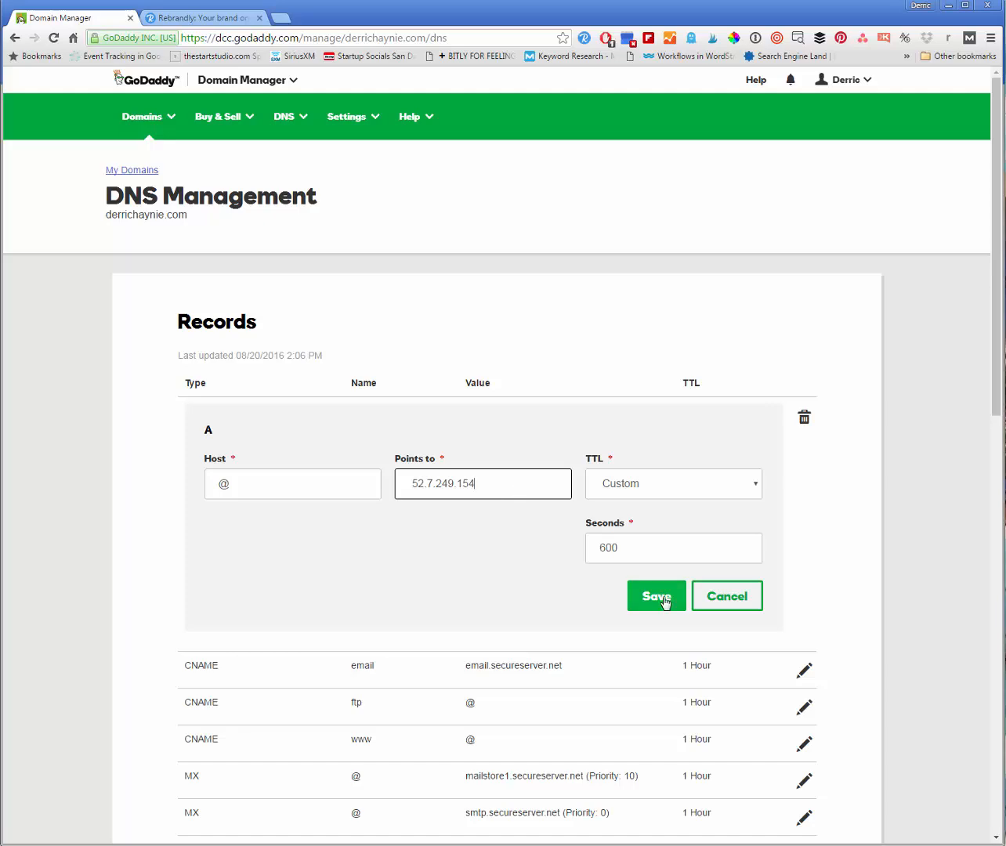
pyautogui.click(655, 596)
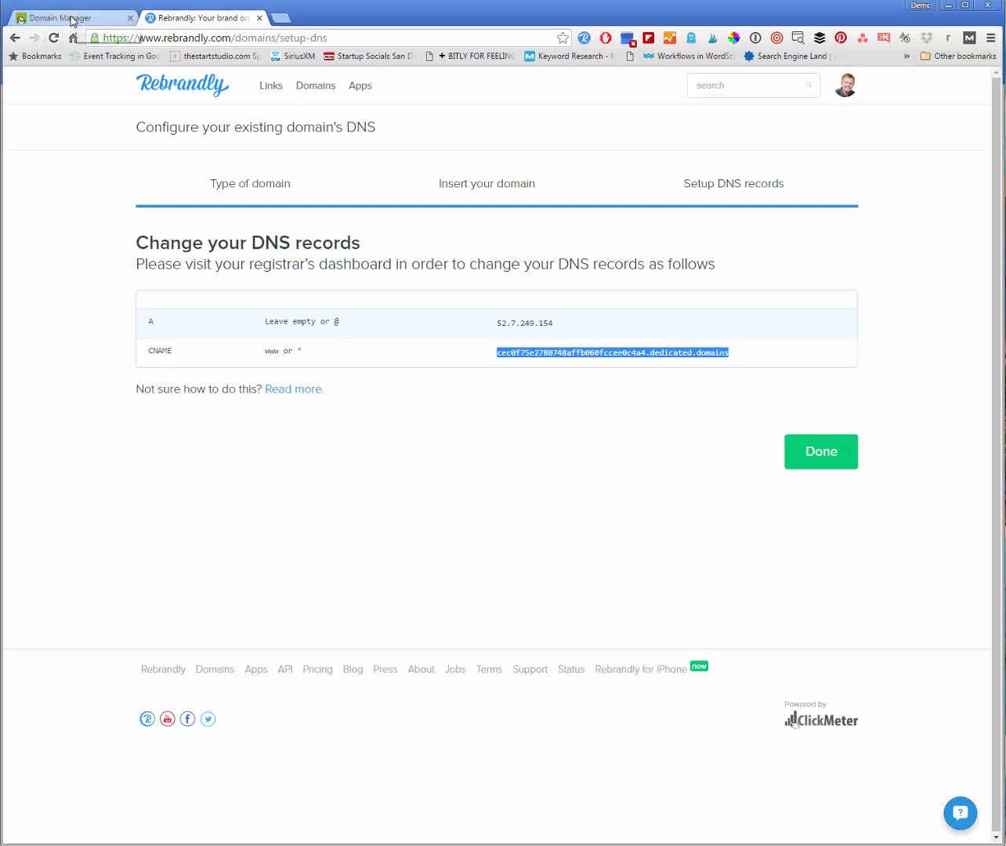
pyautogui.click(70, 17)
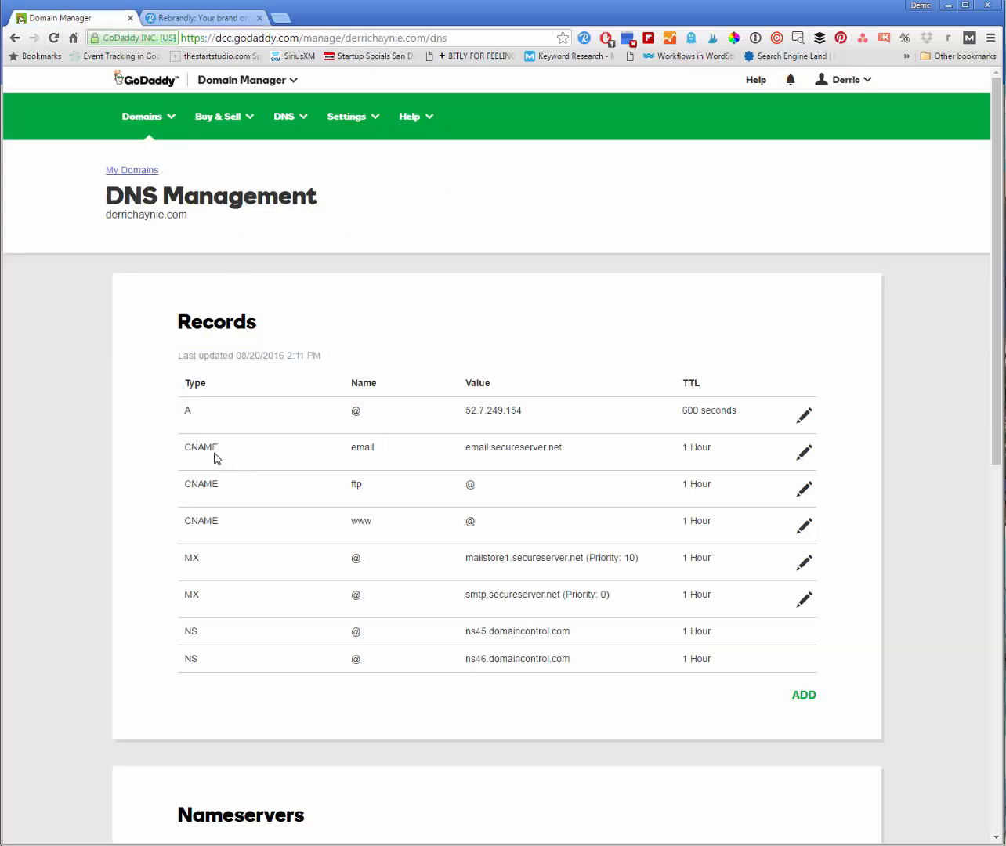
pyautogui.moveTo(391, 540)
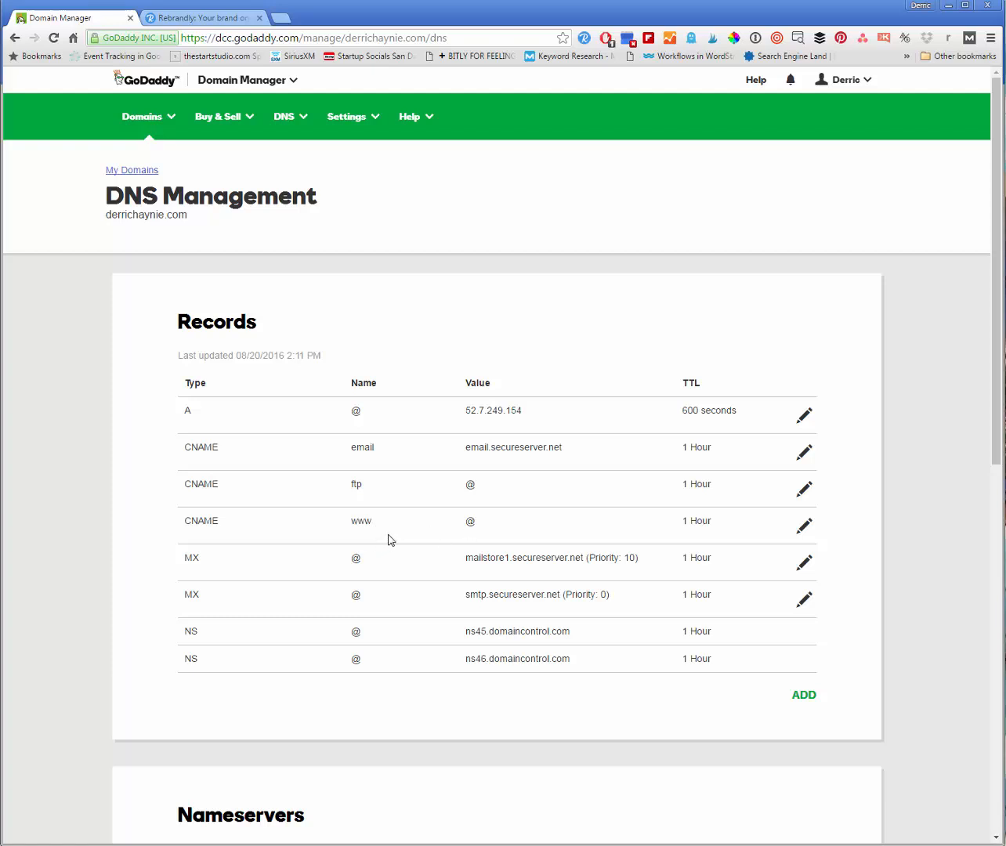
# - Open the www CNAME record for editing, then return to Rebrandly's DNS instructions
pyautogui.click(804, 526)
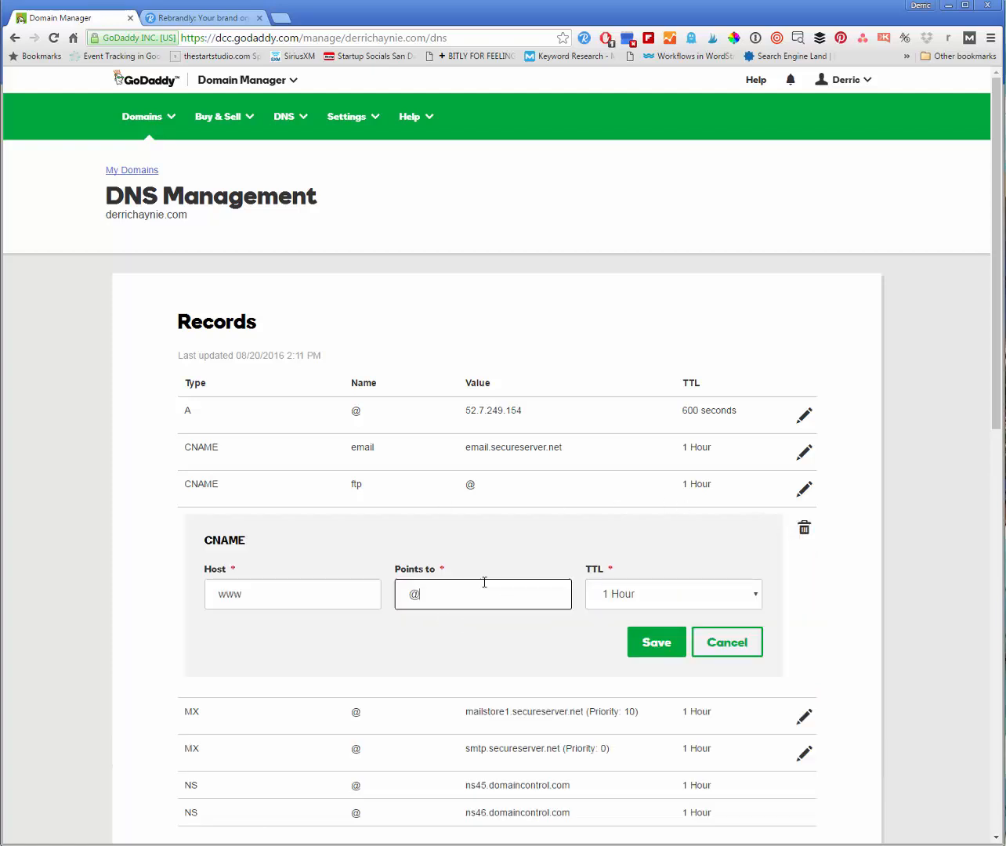
pyautogui.click(202, 17)
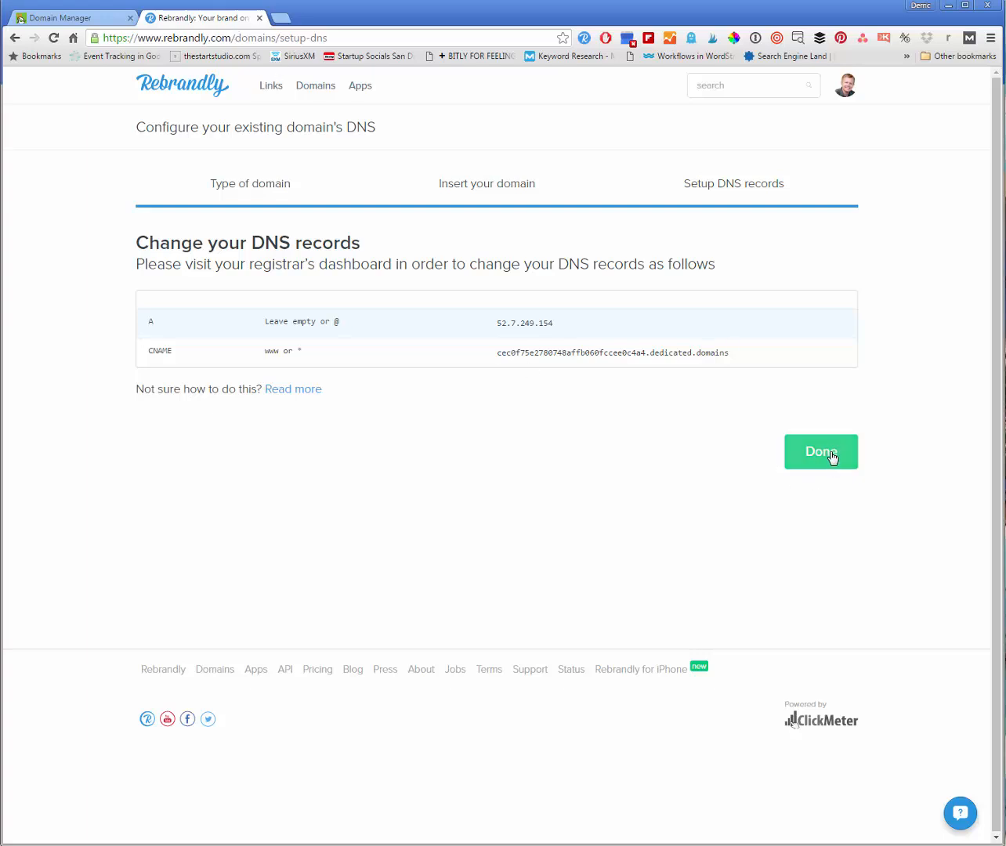
# - Finish the Rebrandly setup so derrichaynie.com starts DNS checking
pyautogui.click(820, 451)
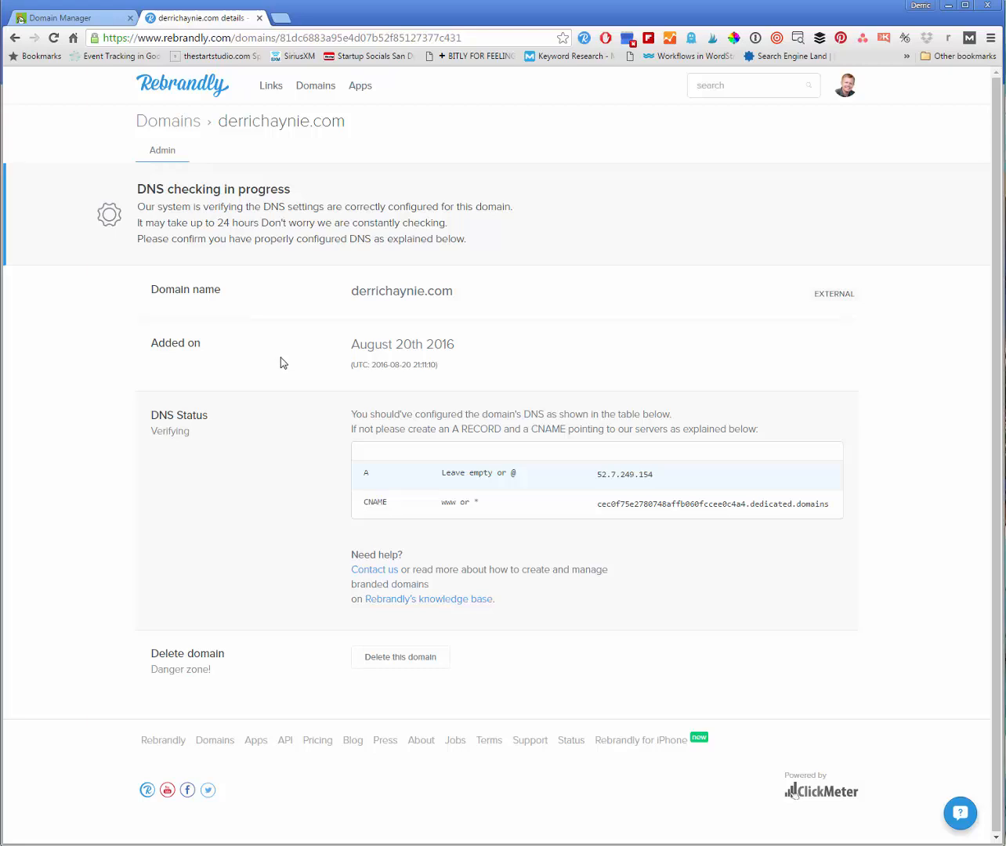
pyautogui.moveTo(266, 367)
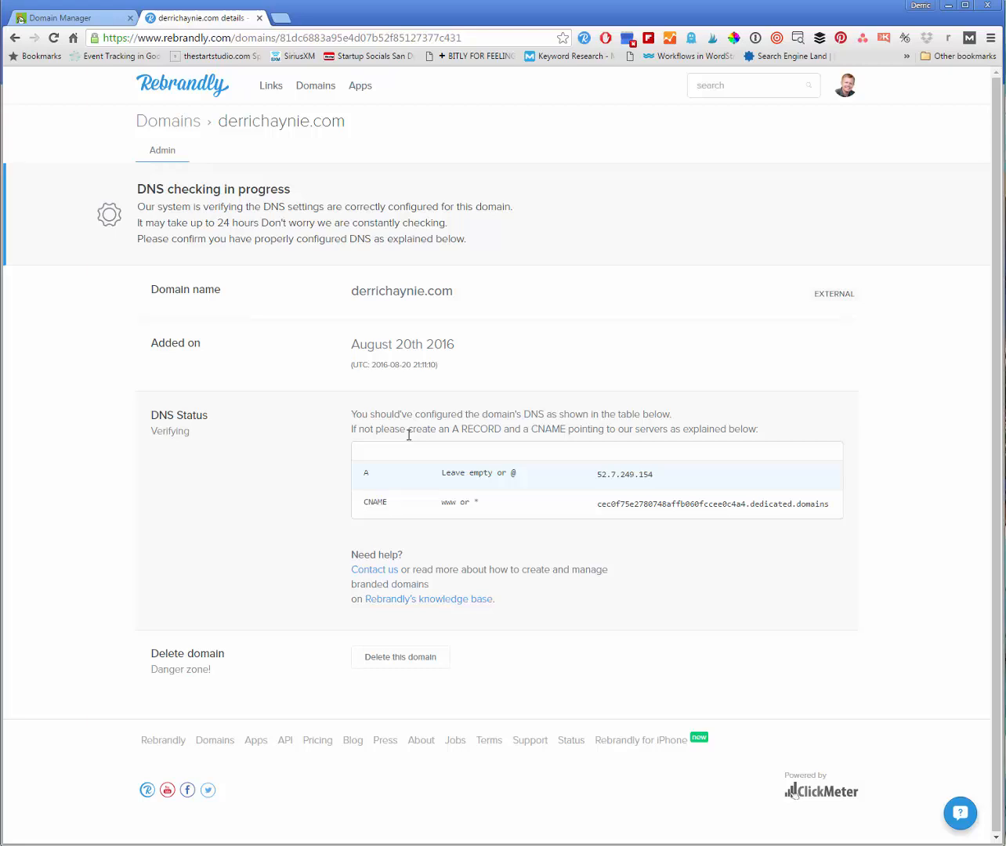
pyautogui.moveTo(451, 427)
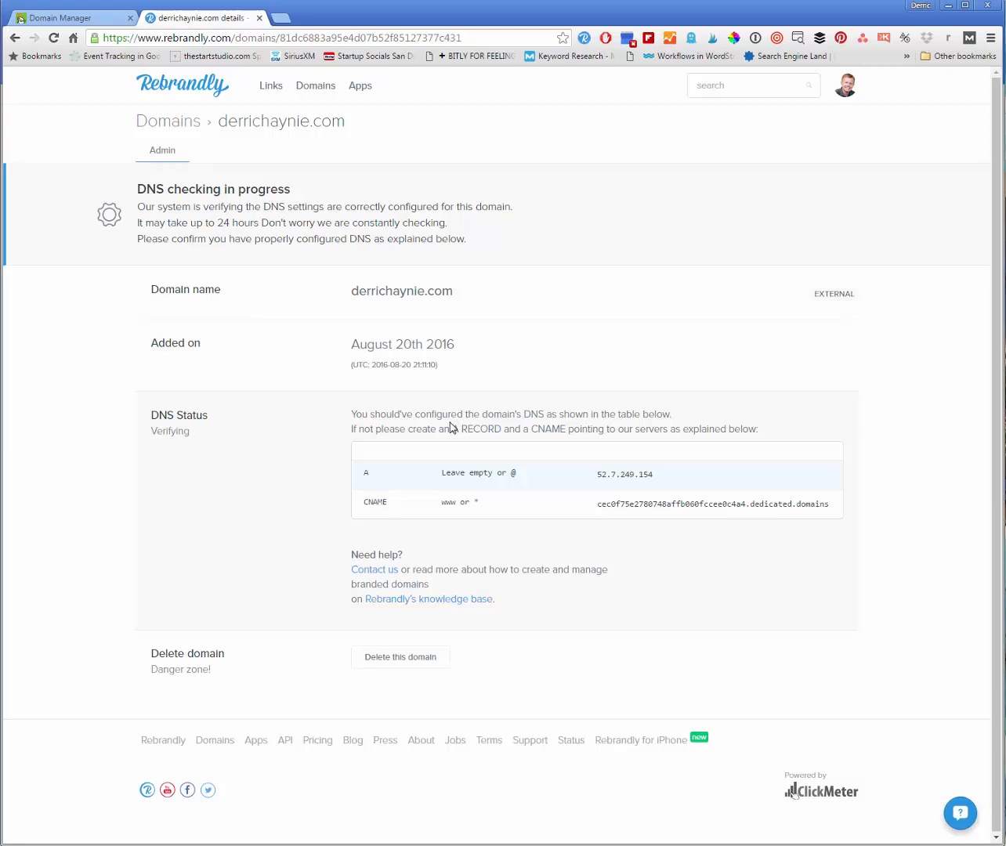